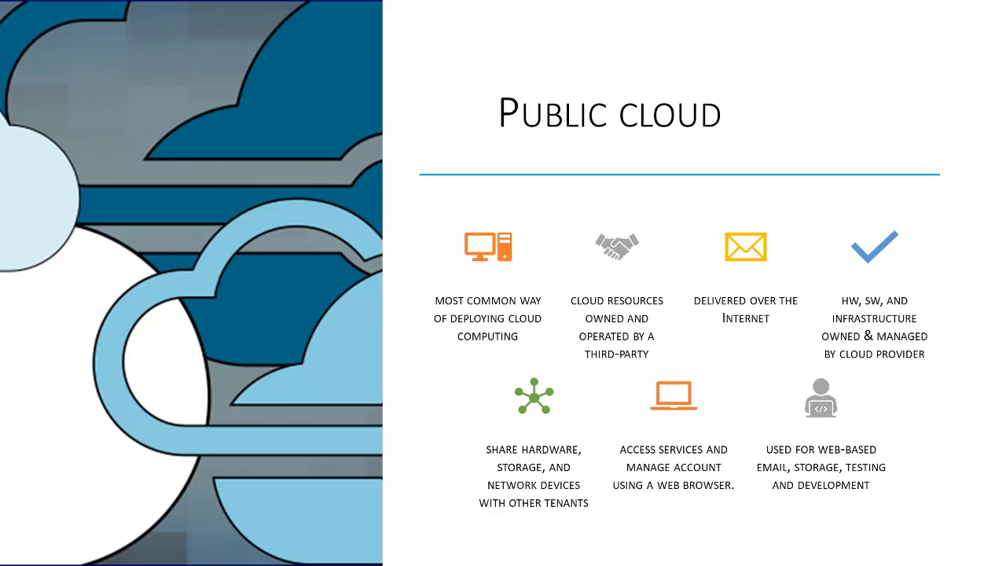
Step: Advance the slideshow from the Public cloud slide to 'Advantages of public clouds' with its six benefits
{"action": "key", "text": "right"}
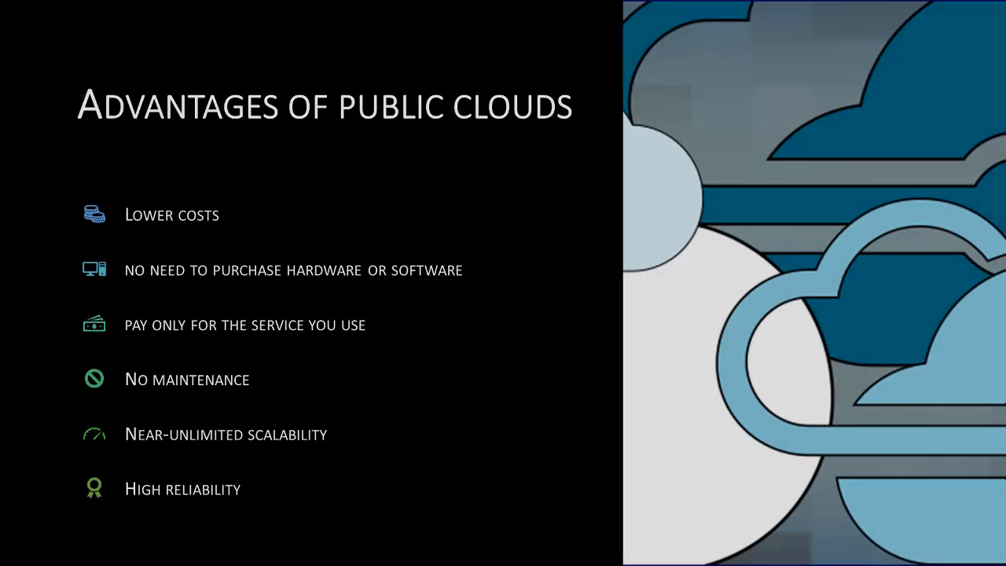